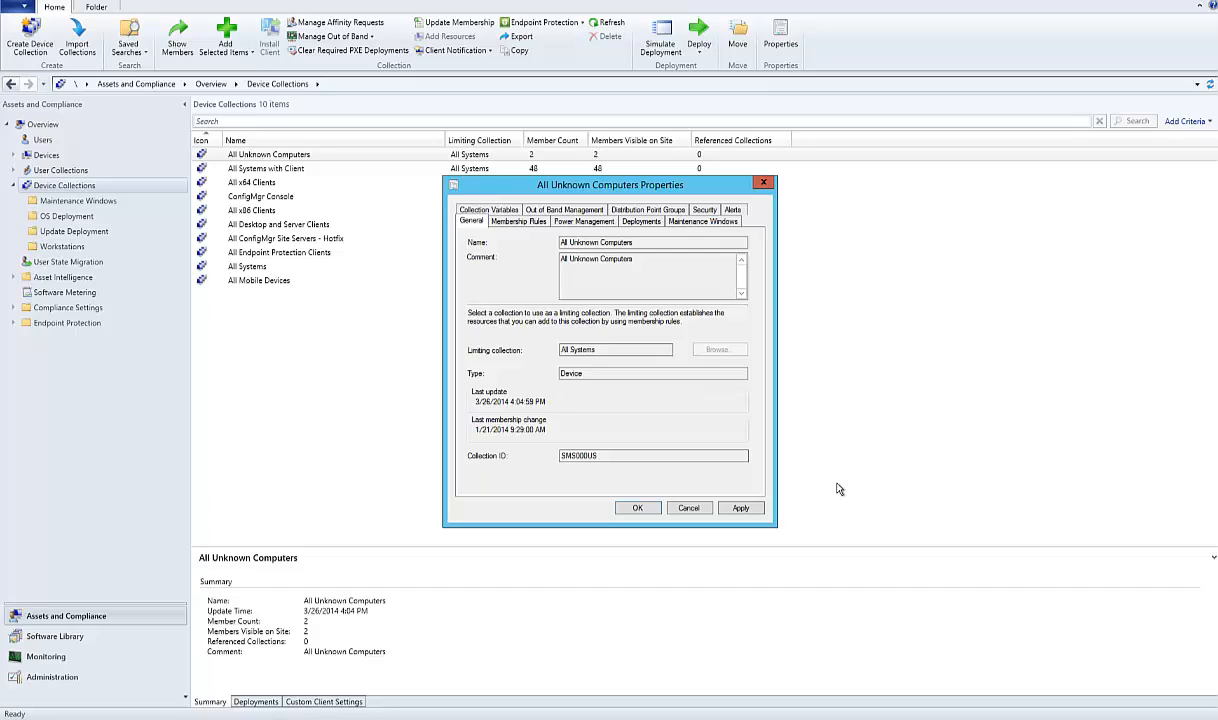
mouse_move(839, 475)
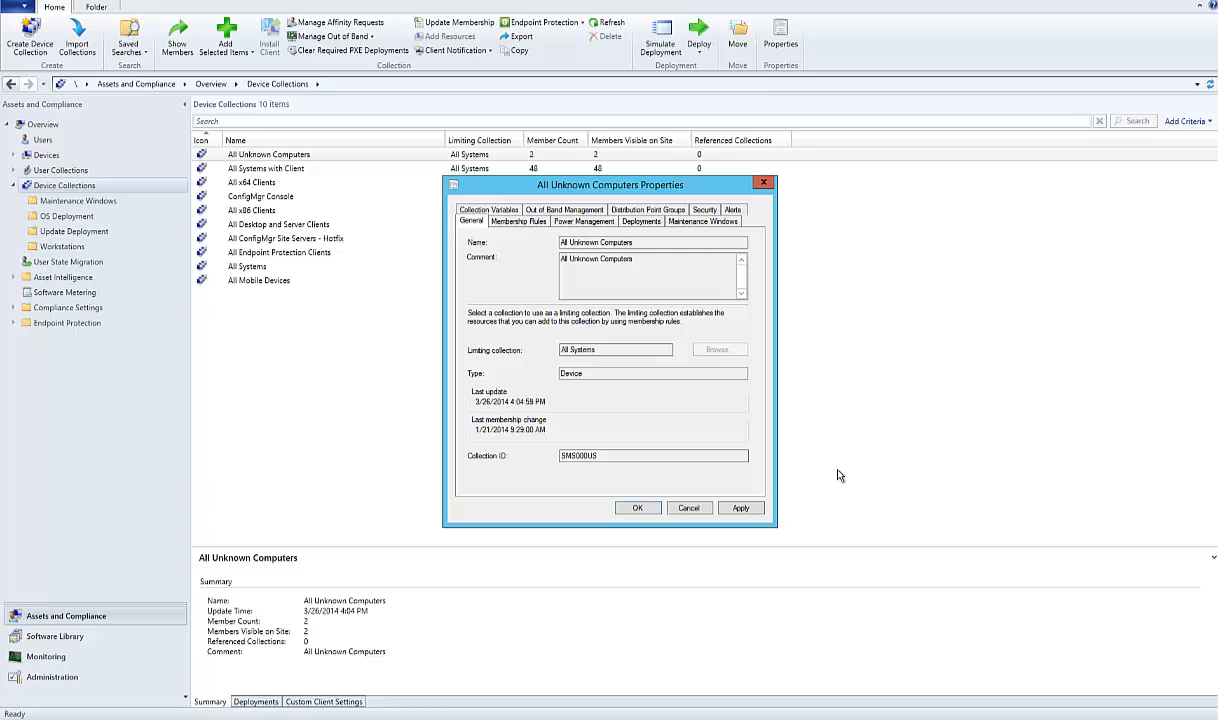
mouse_move(775, 293)
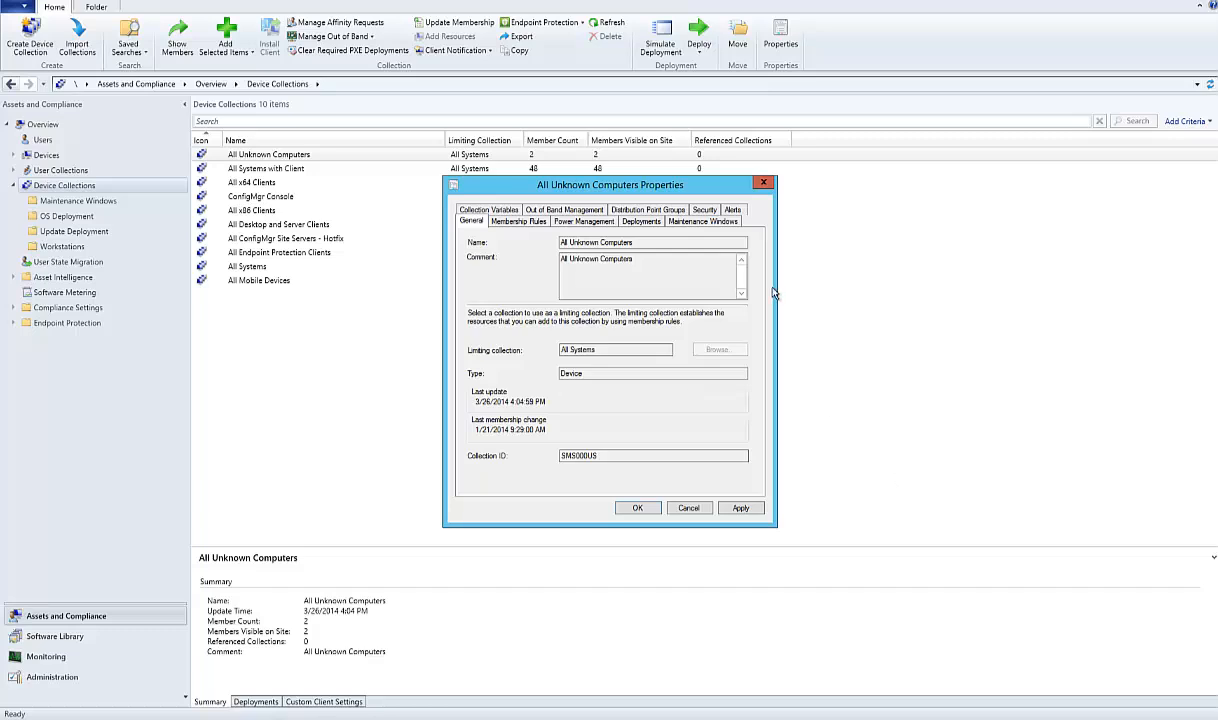
mouse_move(515, 326)
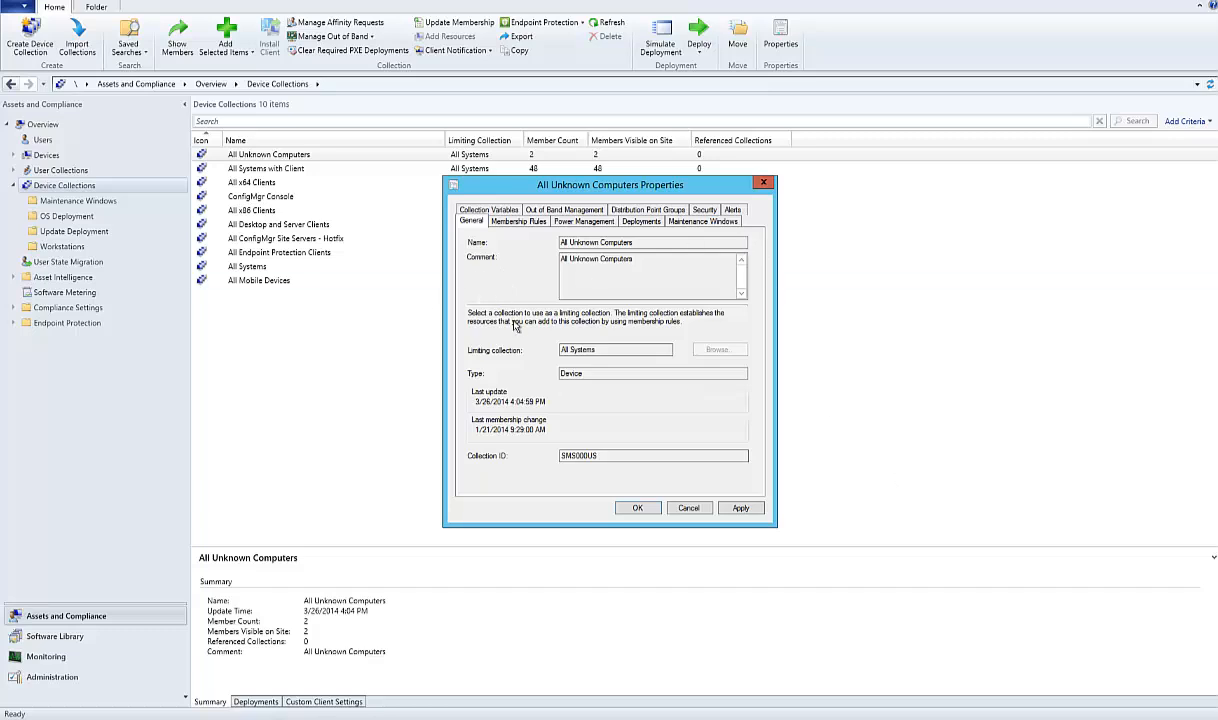
mouse_move(608, 296)
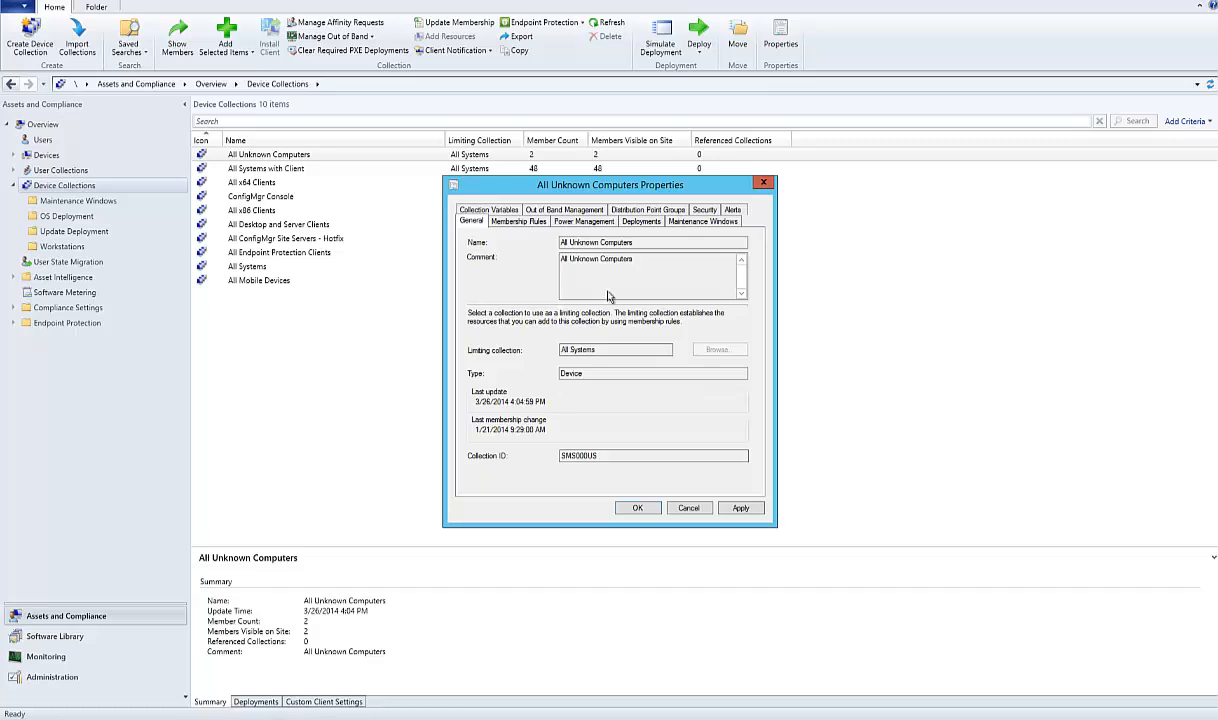
mouse_move(583, 318)
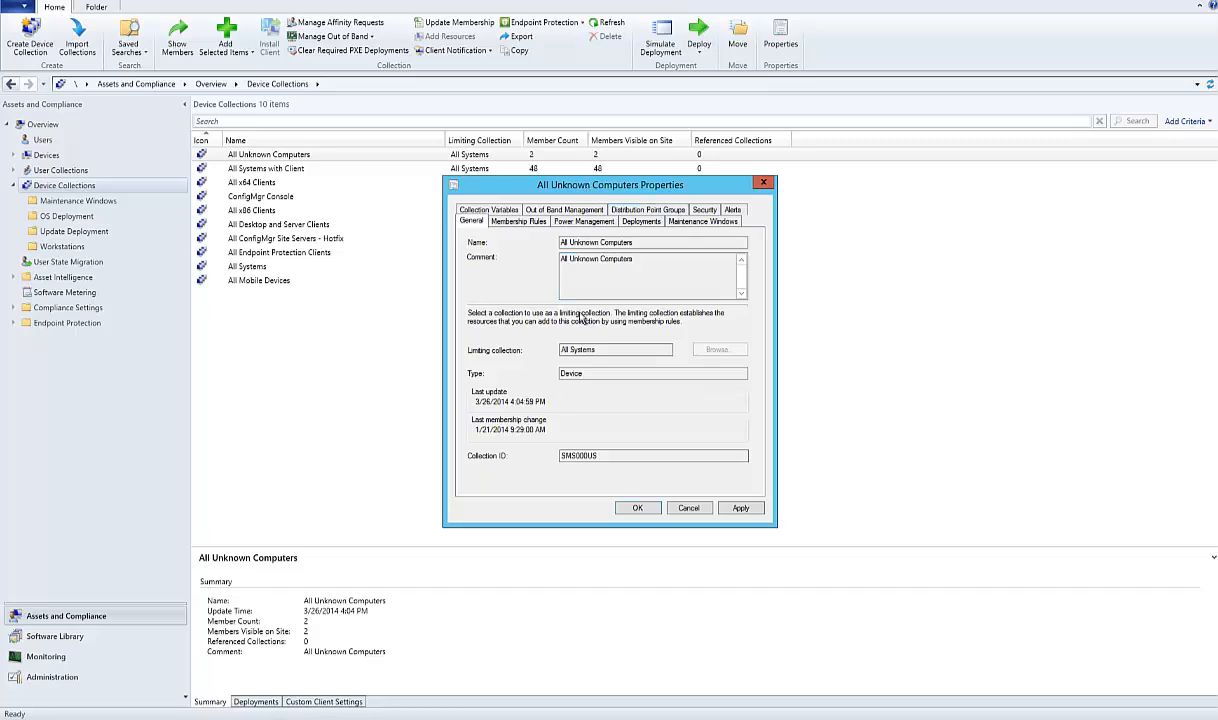
mouse_move(520, 267)
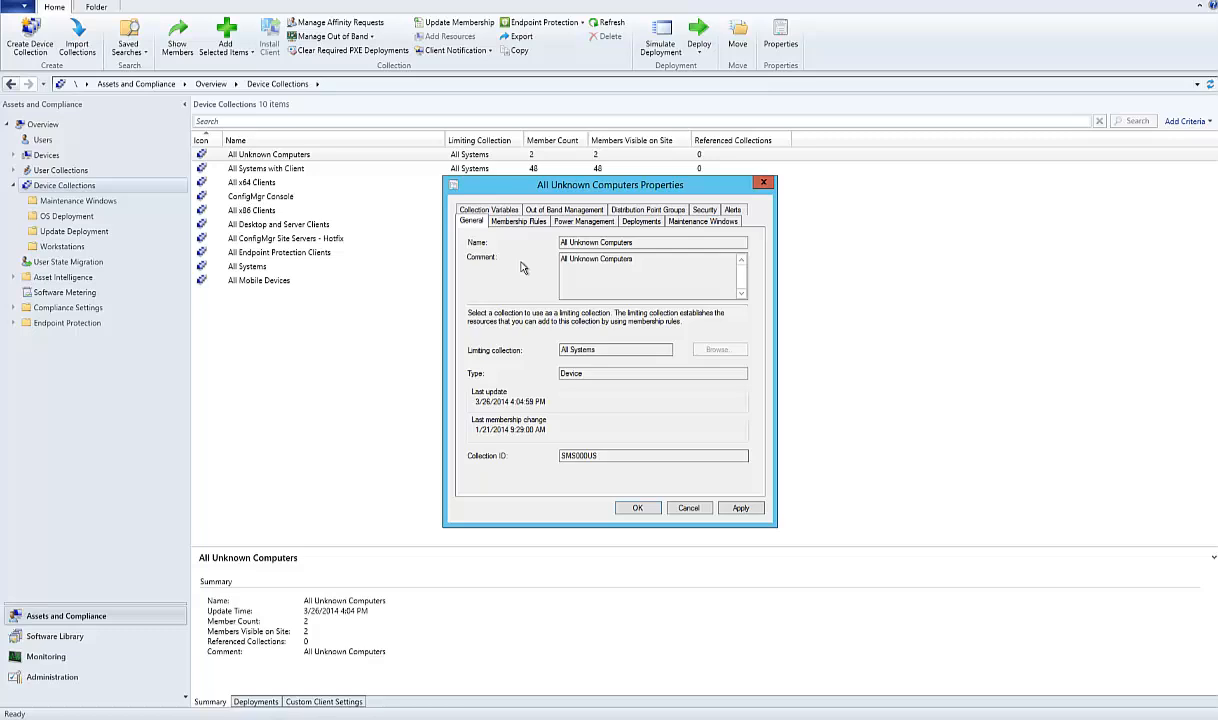
mouse_move(533, 250)
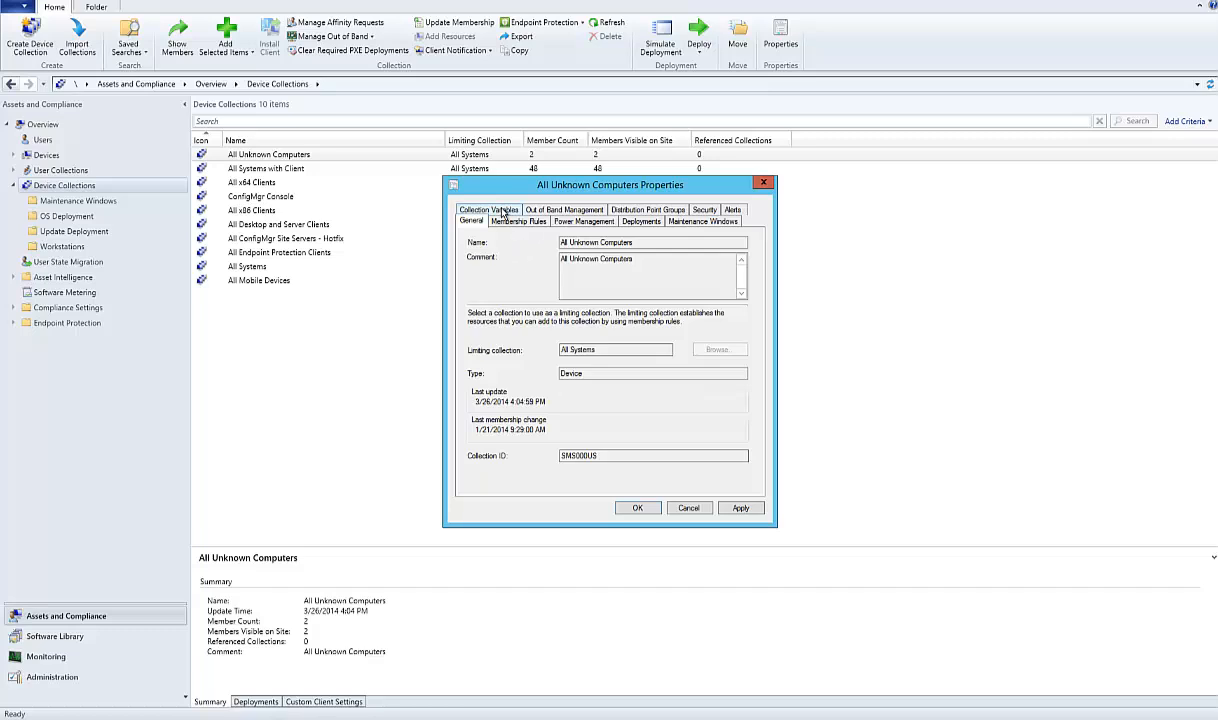
Step: Add collection variable OSDComputerName, displayed in the console, with a blank value
left_click(488, 210)
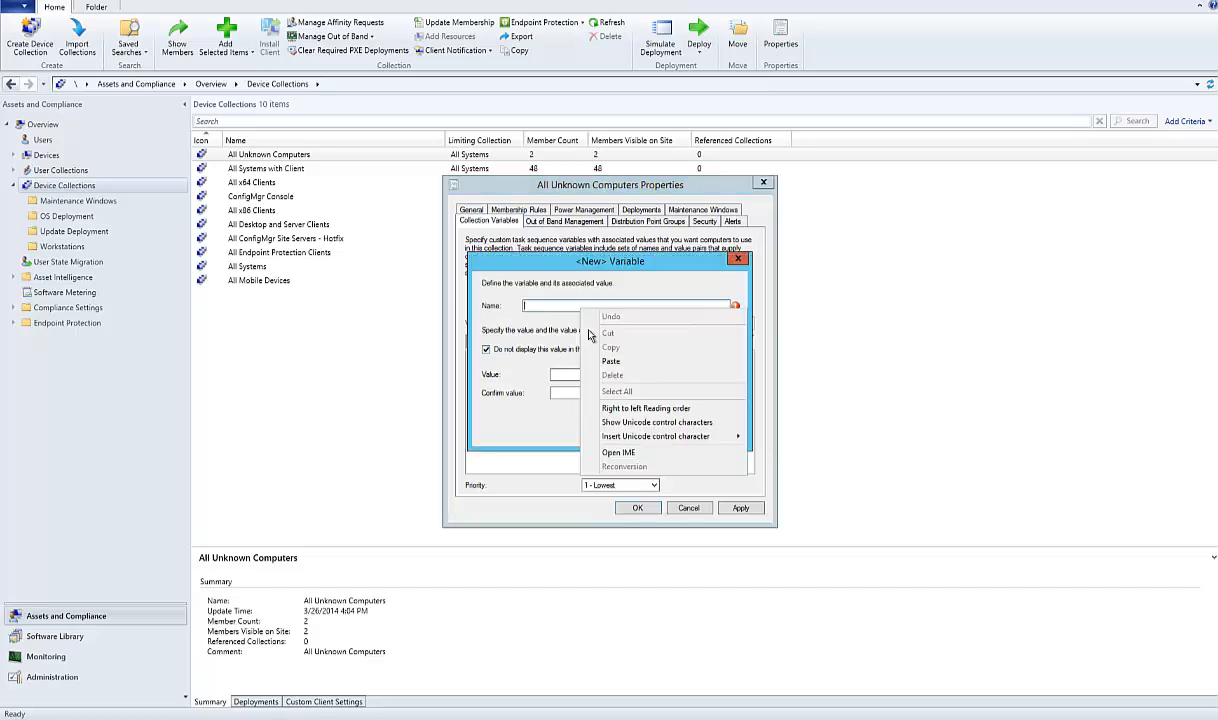
type("OSDComputerName")
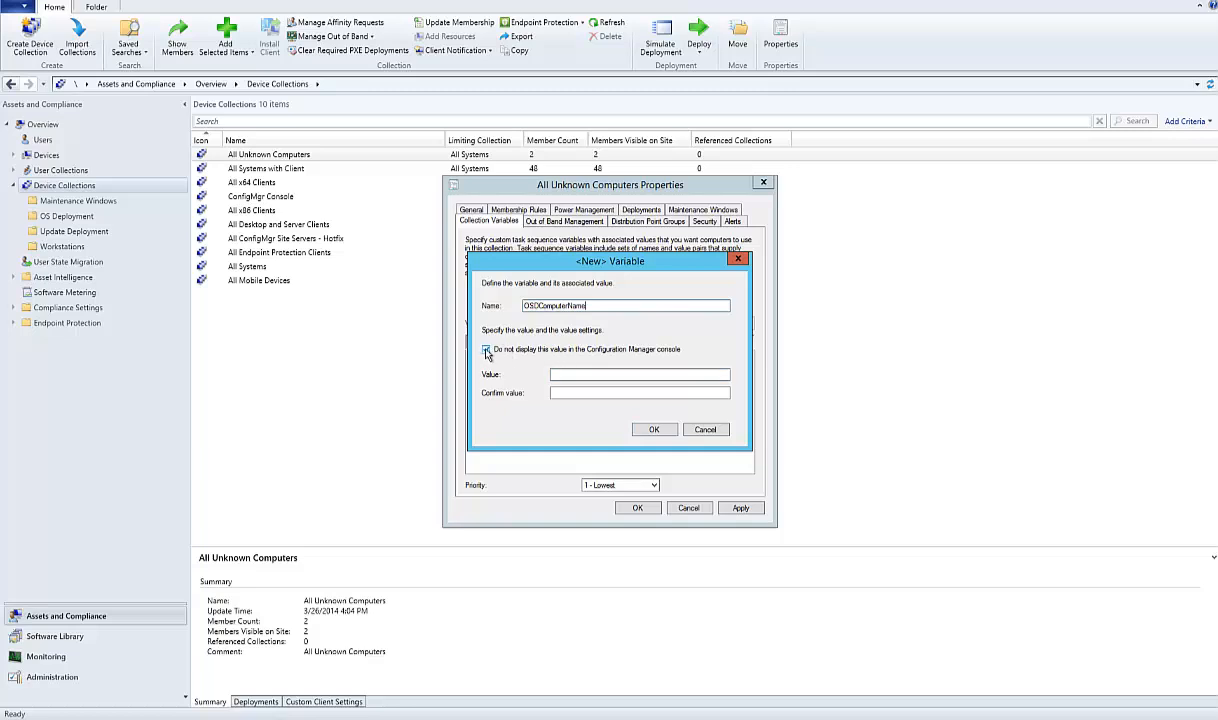
left_click(486, 349)
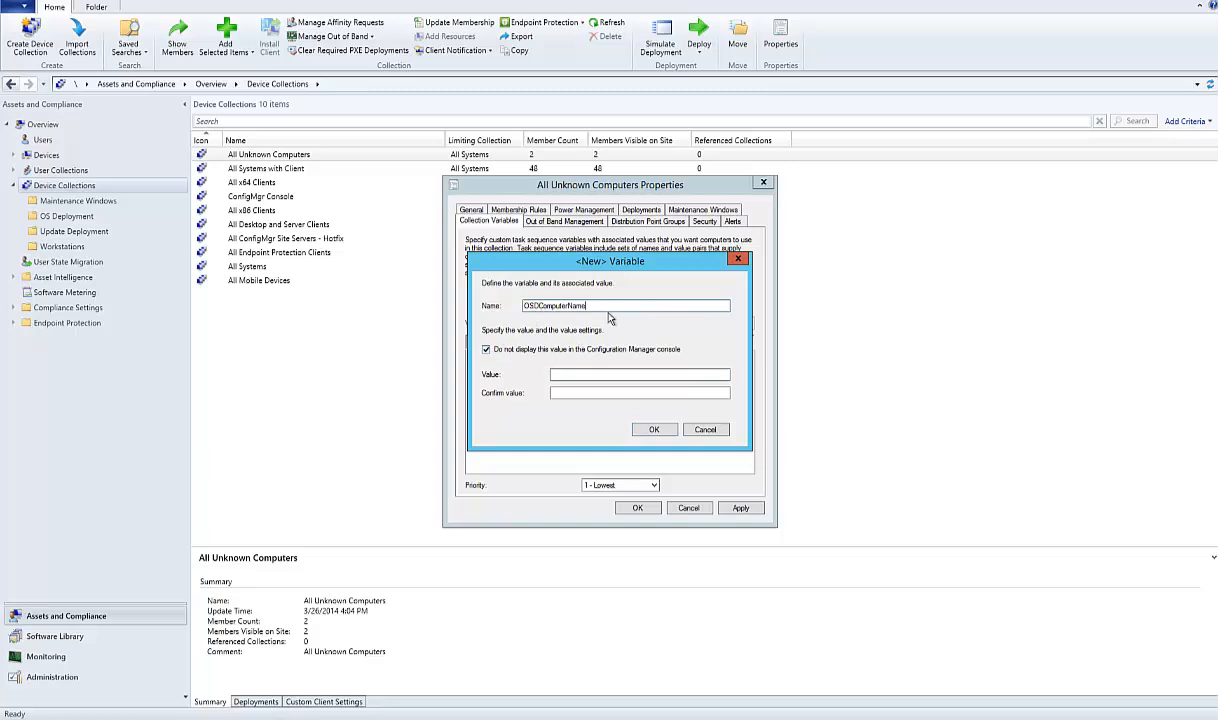
left_click(487, 349)
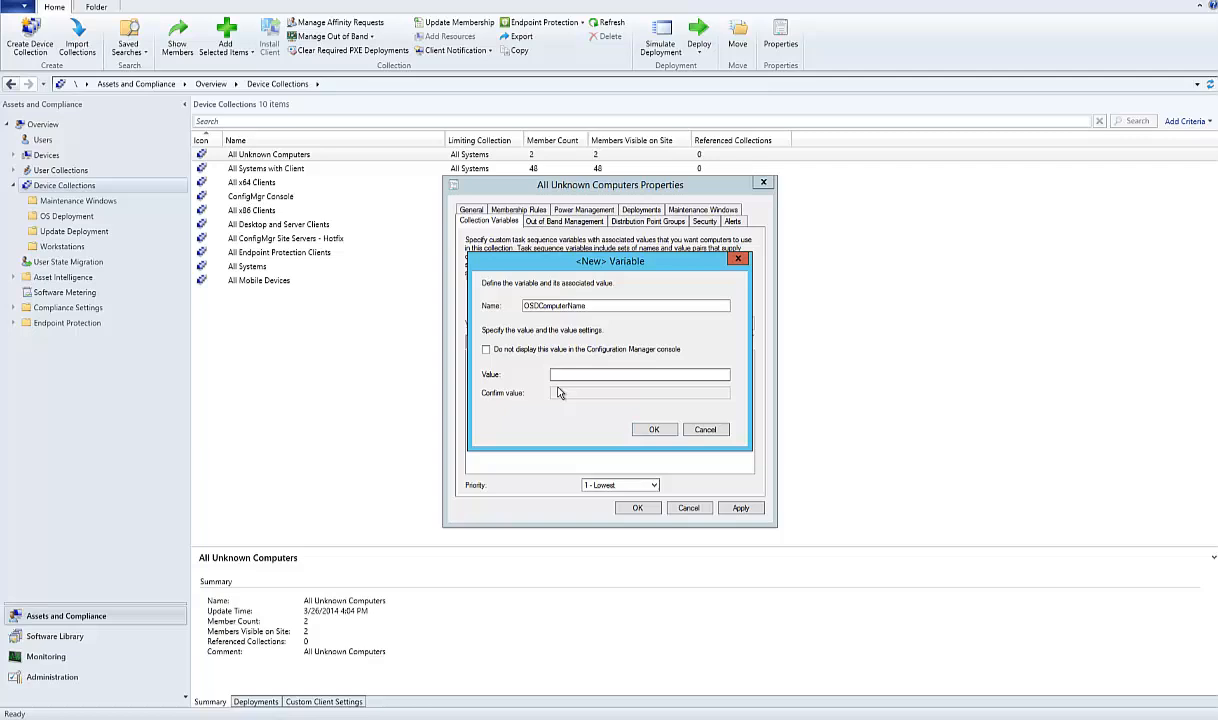
left_click(640, 374)
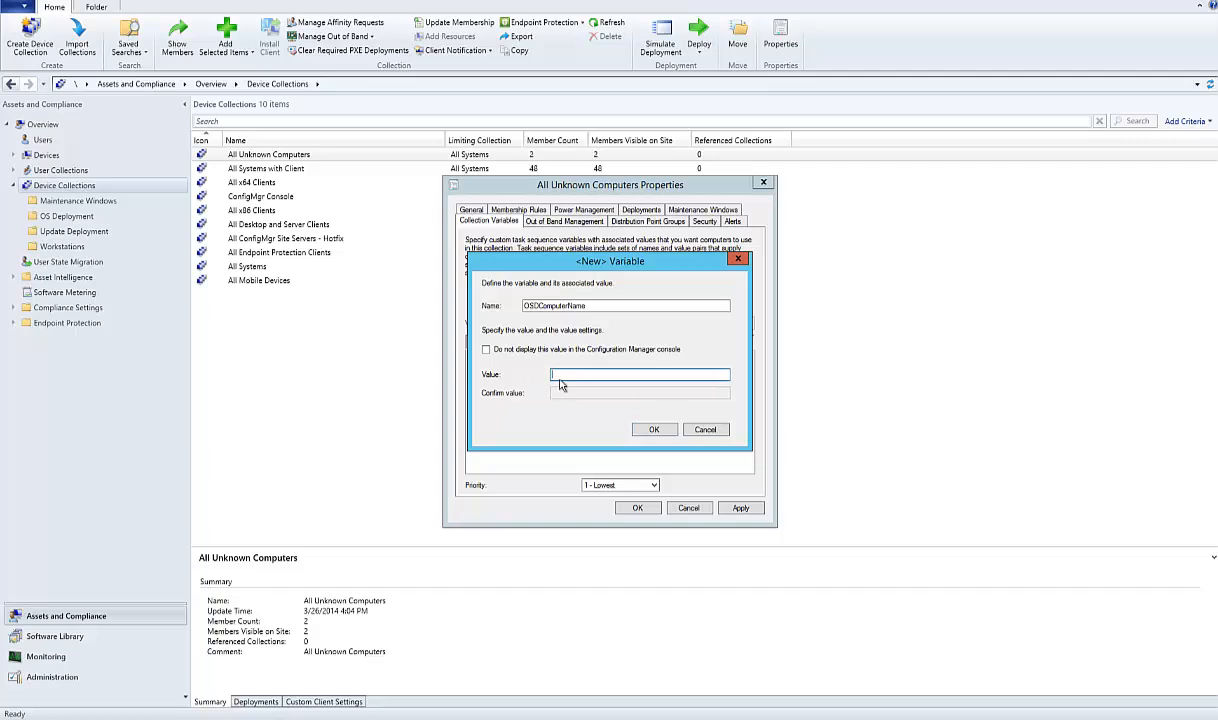
mouse_move(589, 431)
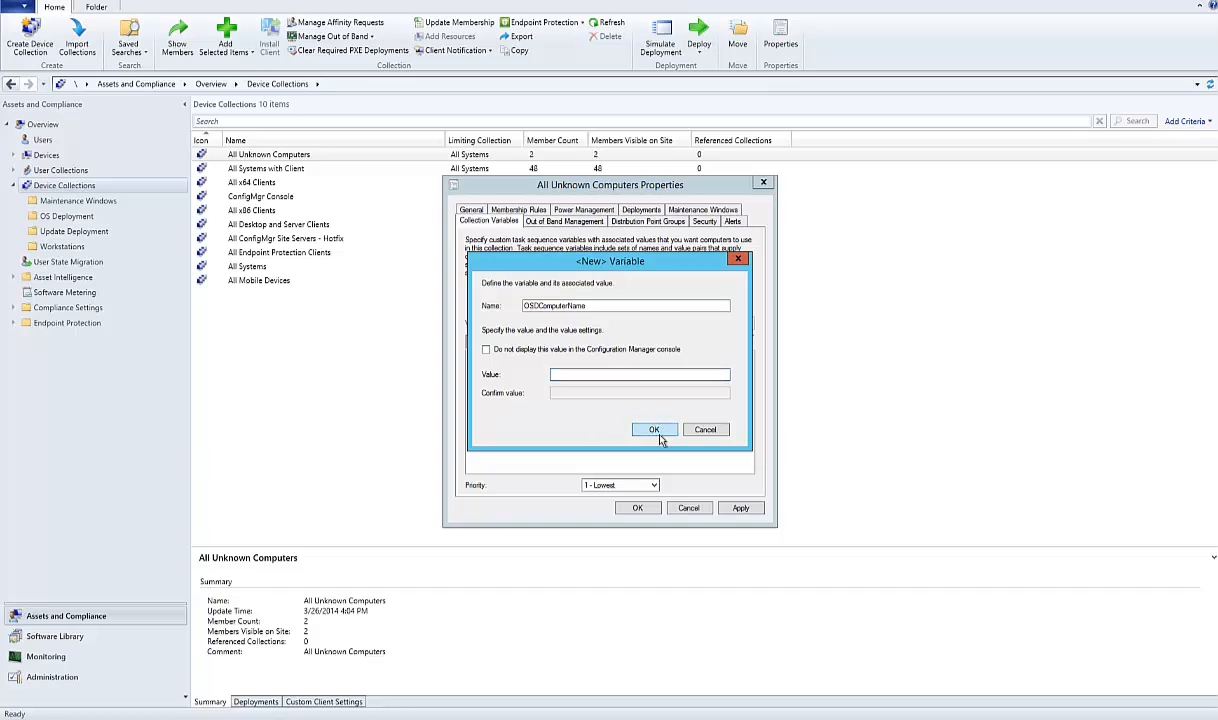
left_click(654, 429)
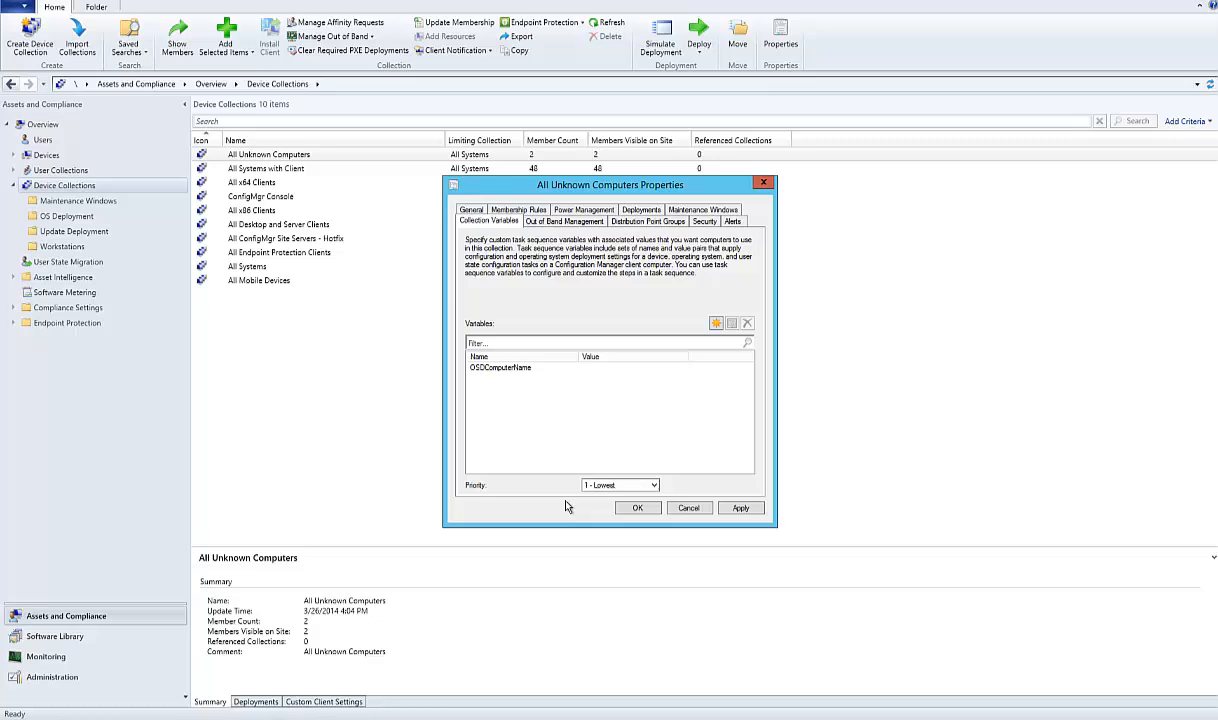
mouse_move(604, 438)
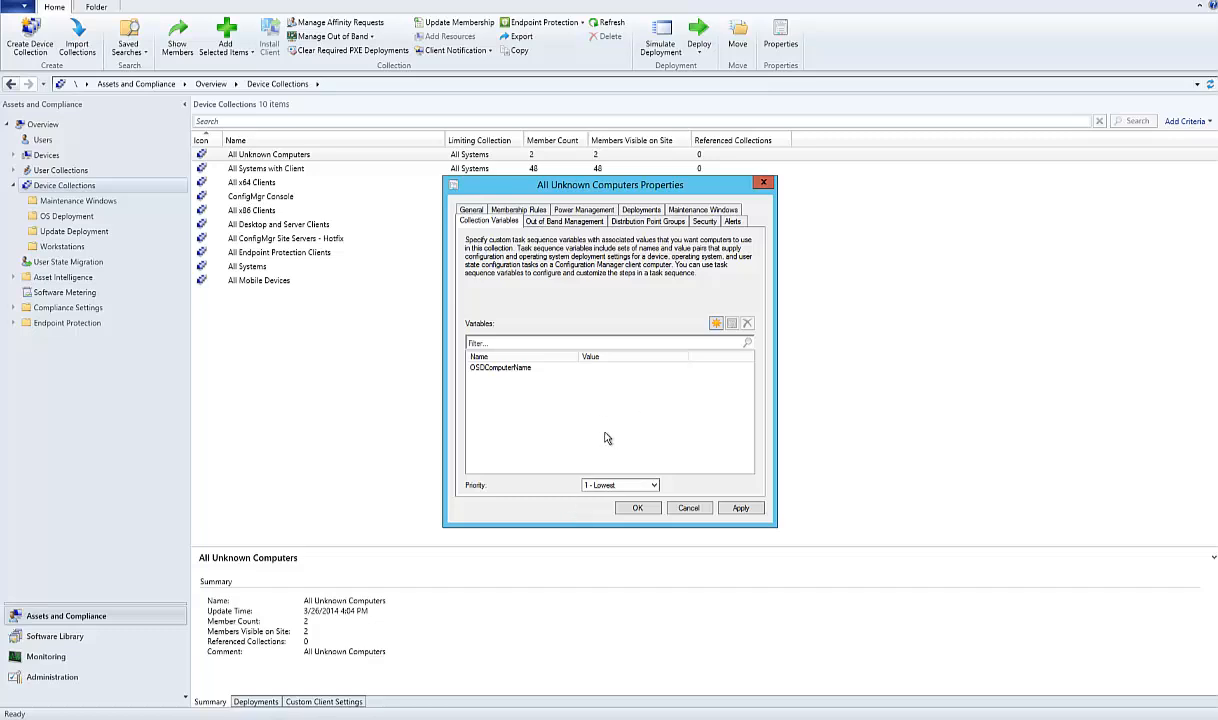
mouse_move(565, 425)
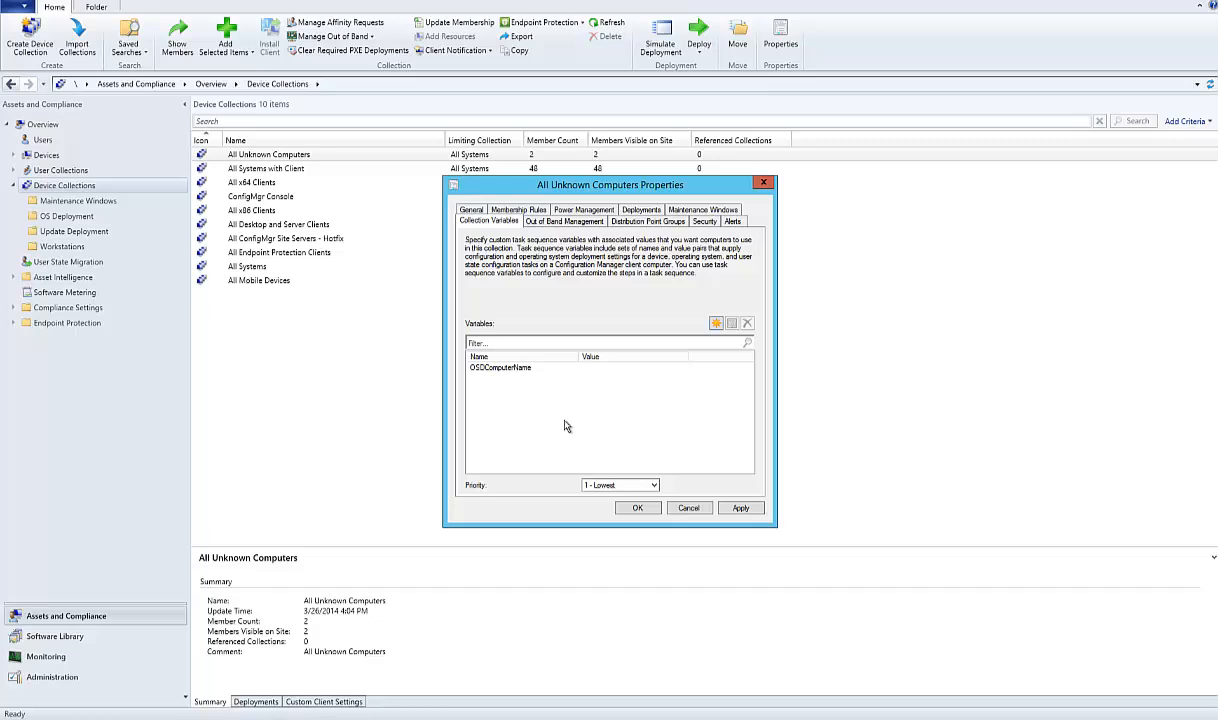
left_click(641, 221)
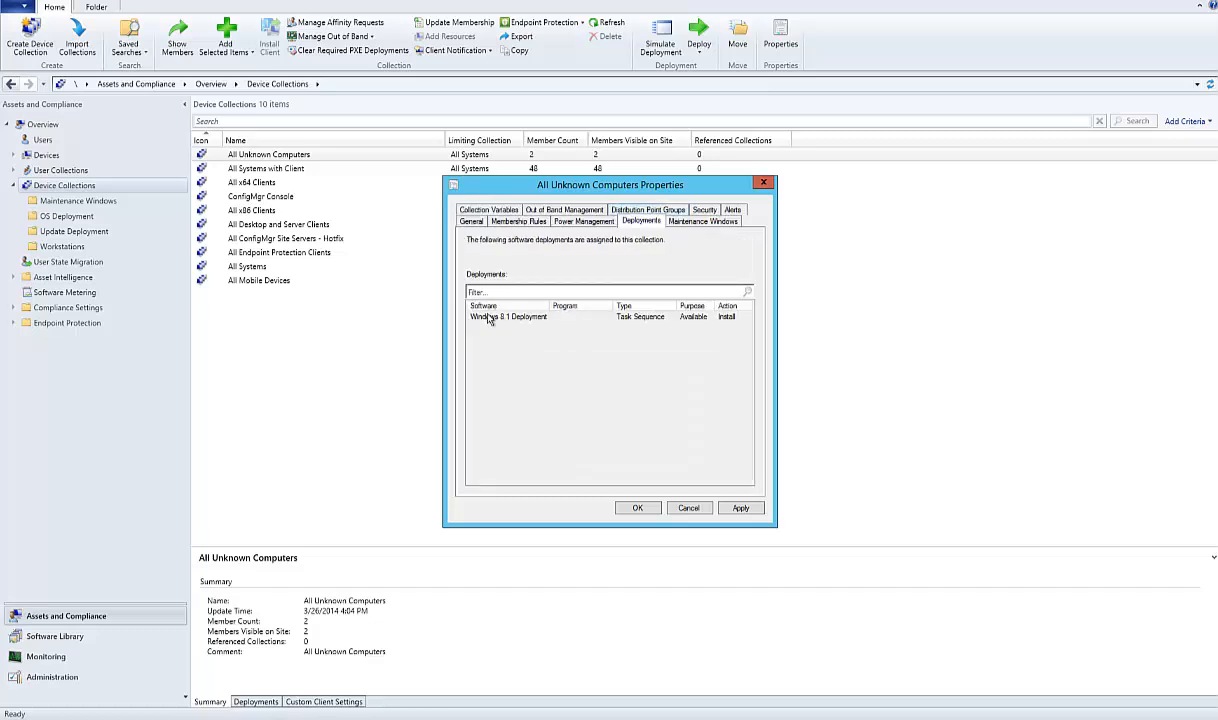
mouse_move(630, 335)
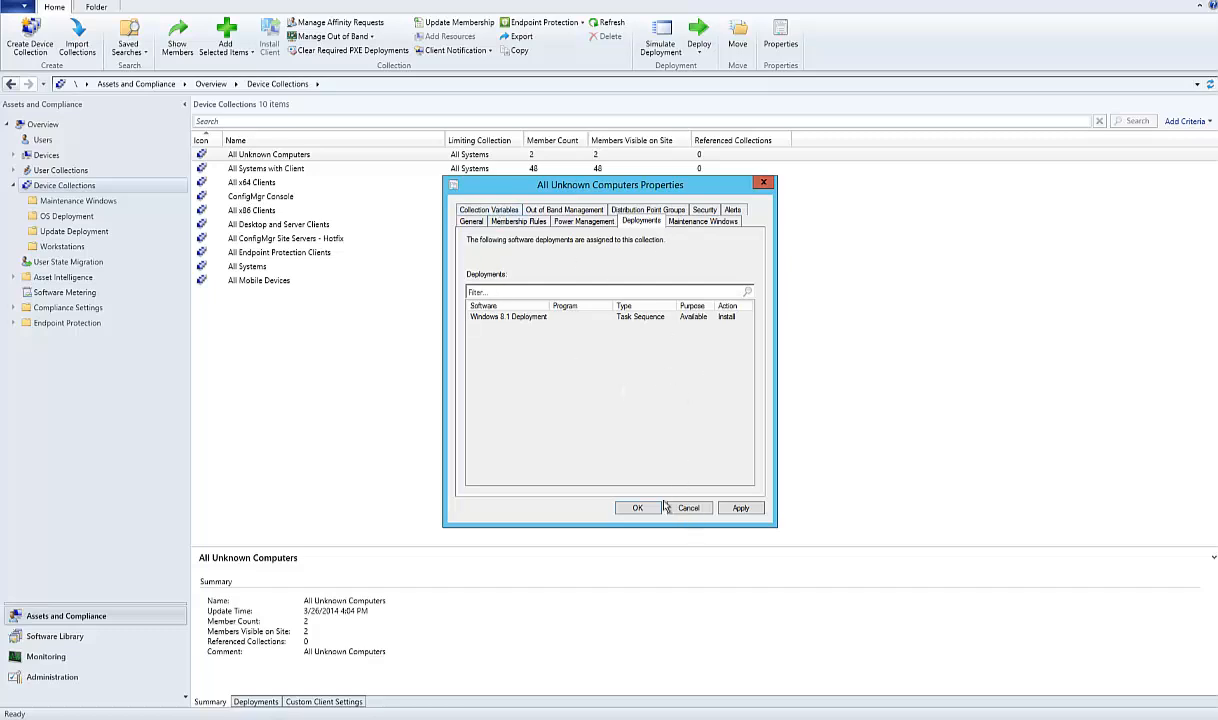
mouse_move(668, 522)
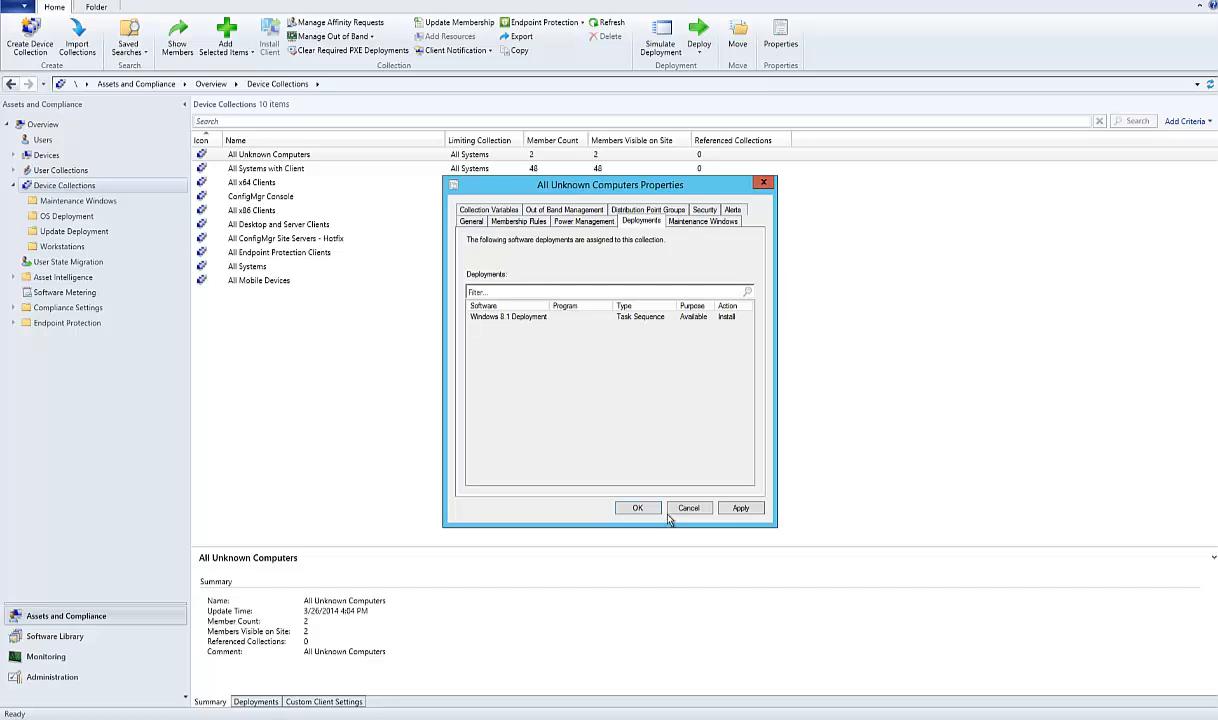
mouse_move(740, 508)
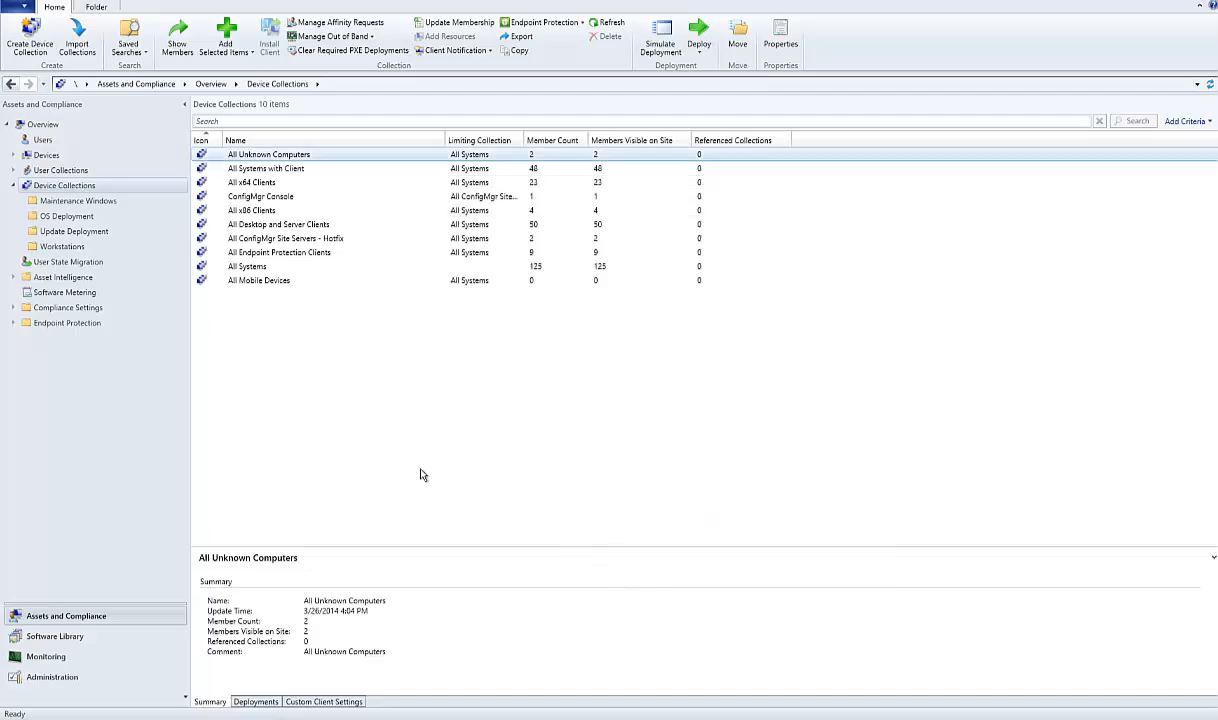
mouse_move(847, 682)
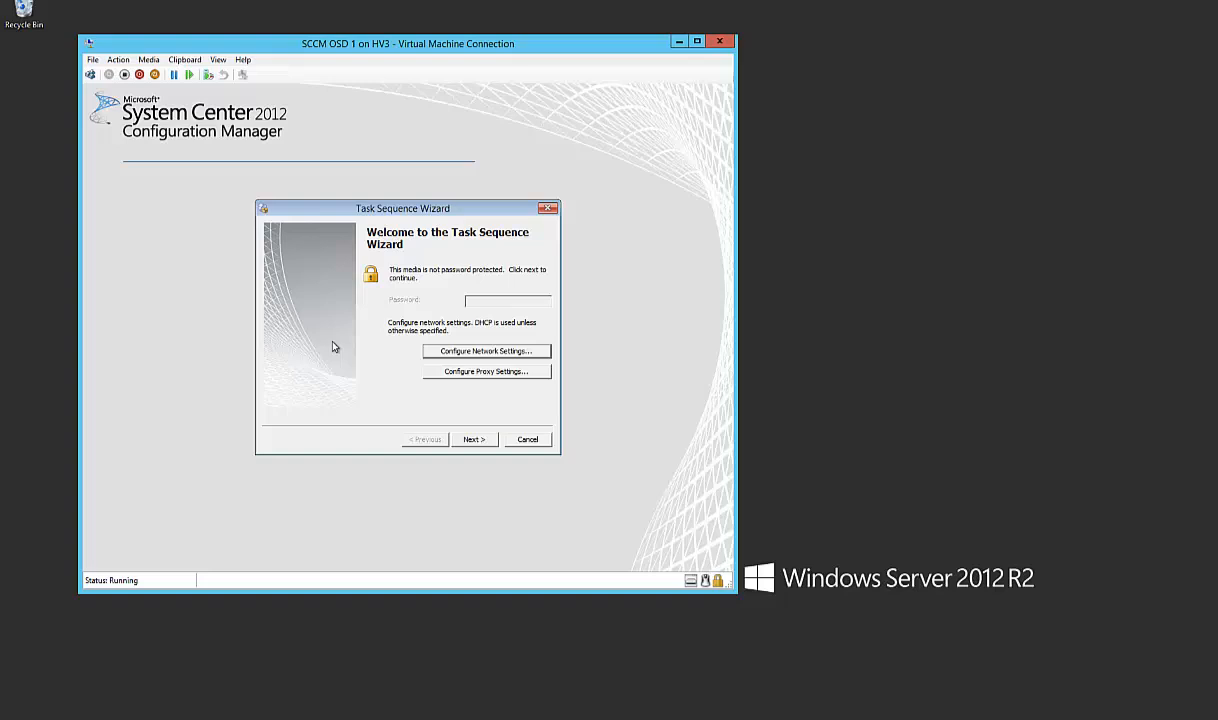
mouse_move(428, 210)
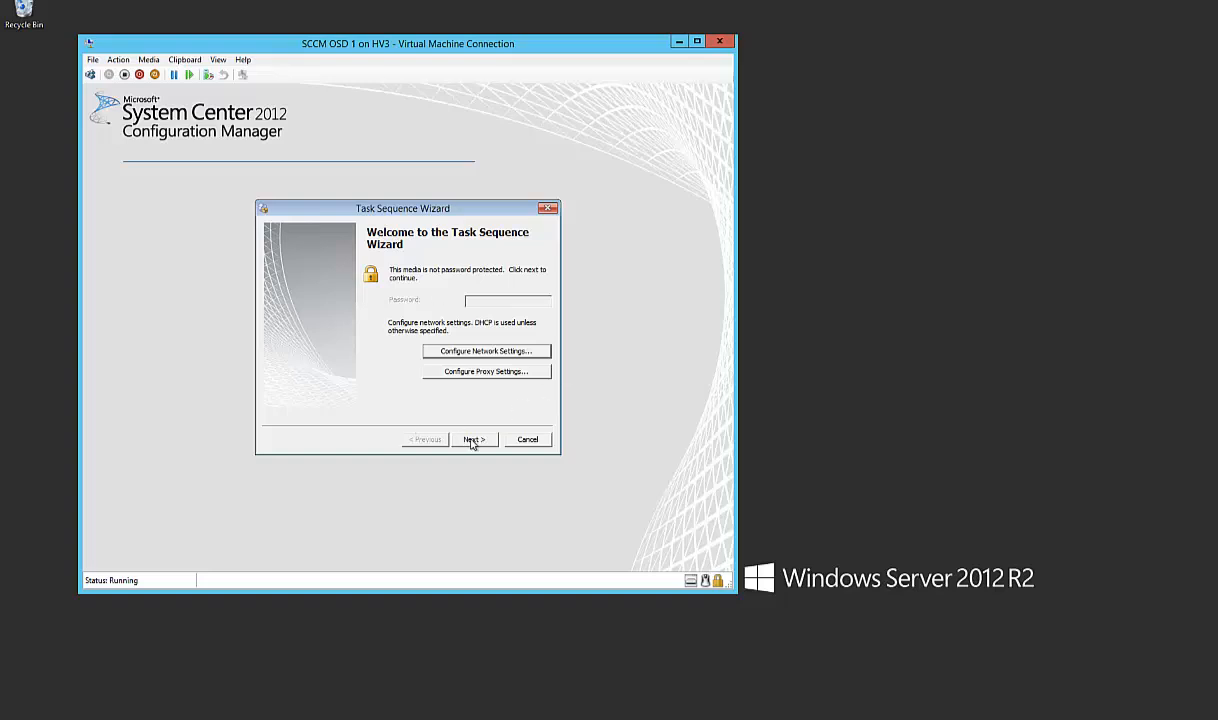
Step: Advance past the Task Sequence Wizard welcome page to list Windows 8.1 Deployment
left_click(473, 439)
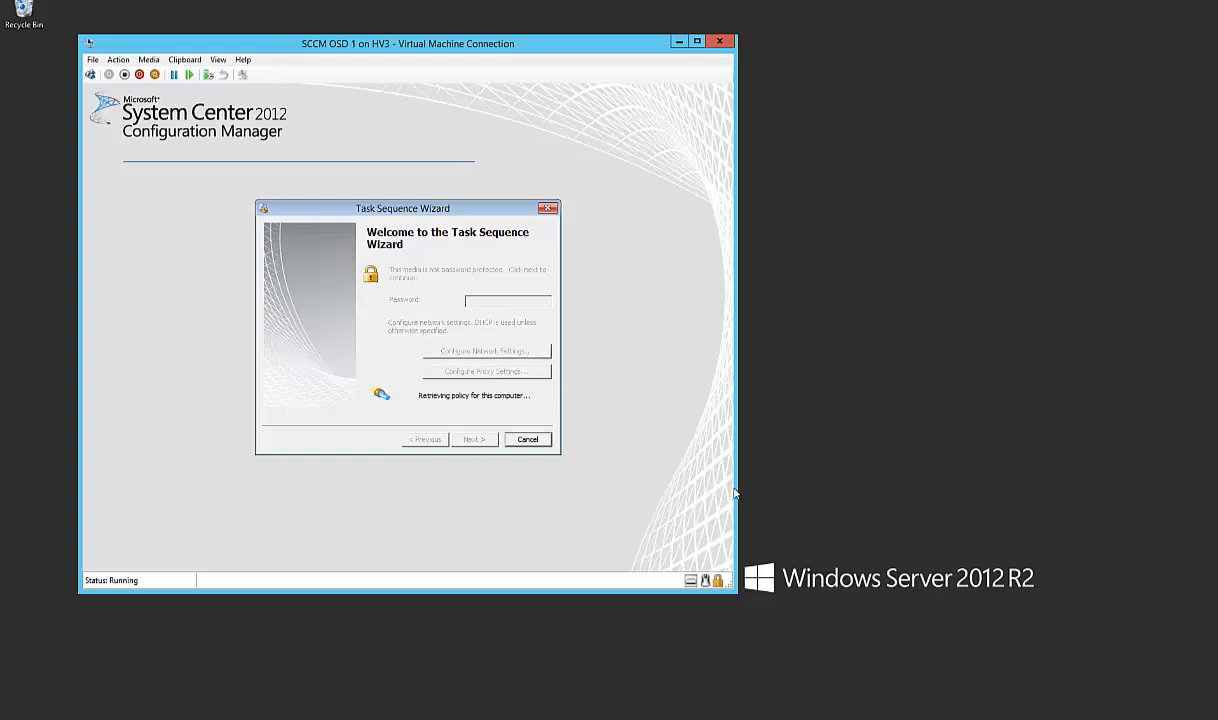
mouse_move(996, 458)
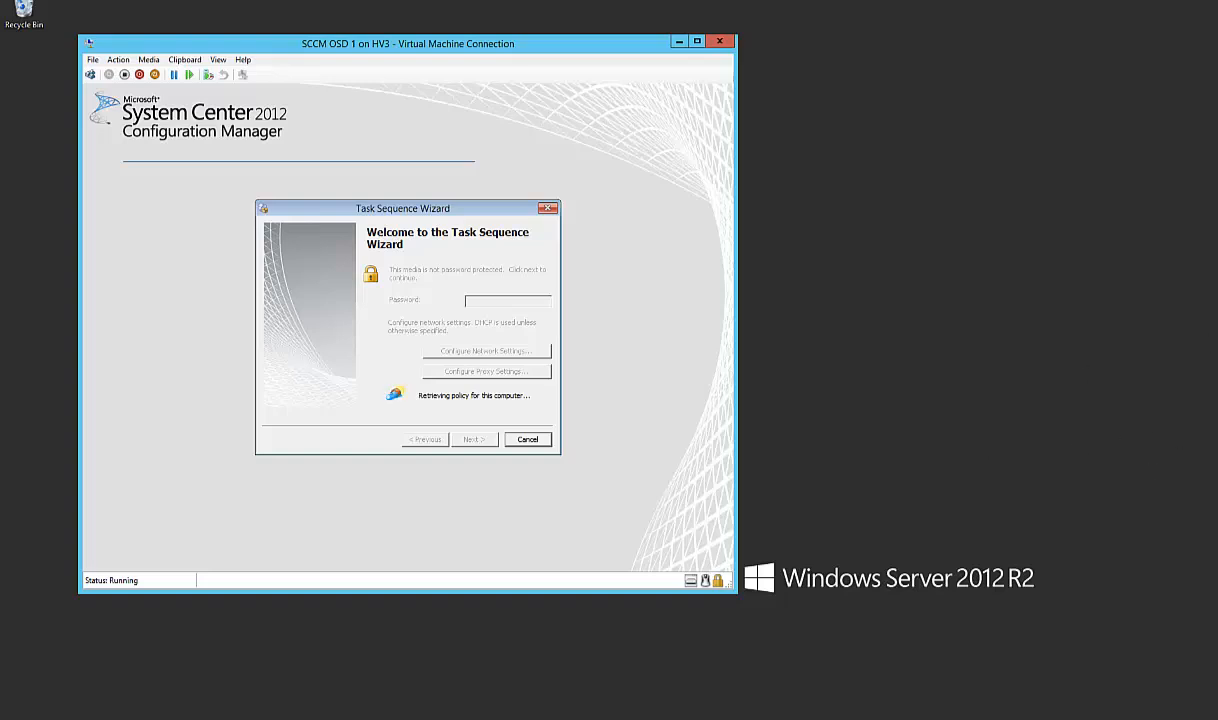
left_click(474, 439)
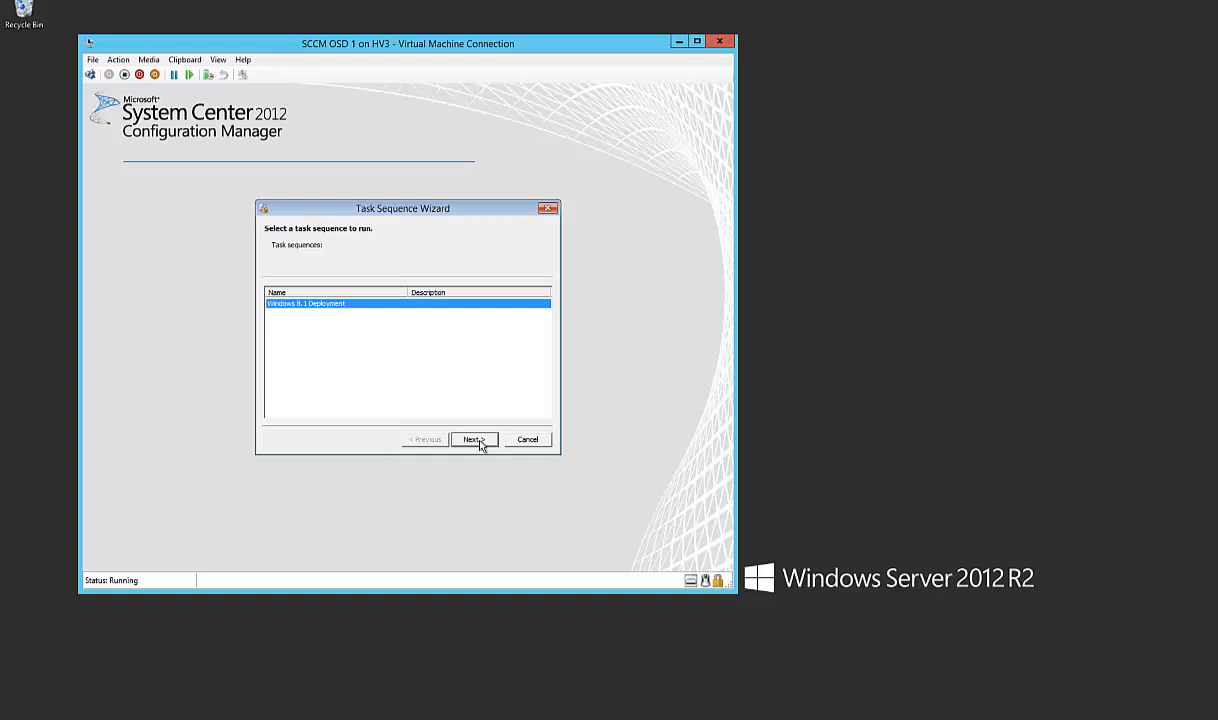
Step: Proceed with Windows 8.1 Deployment to the Edit Task Sequence Variables page
left_click(473, 439)
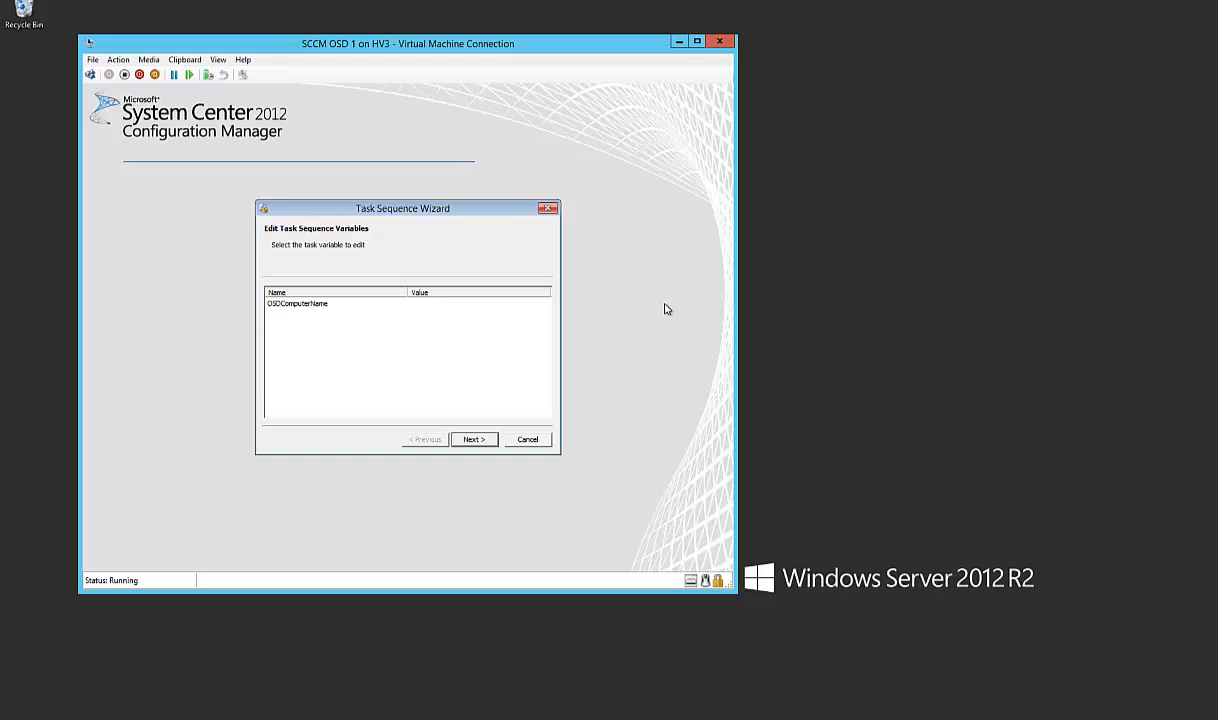
mouse_move(403, 227)
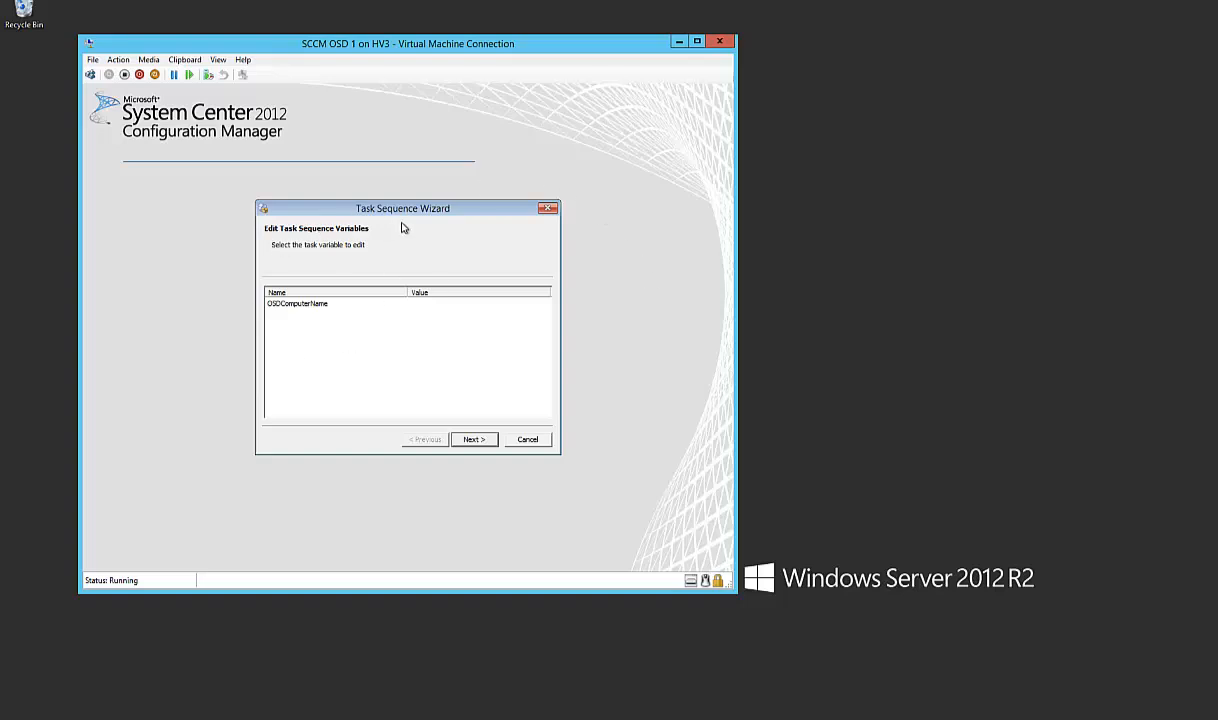
mouse_move(279, 231)
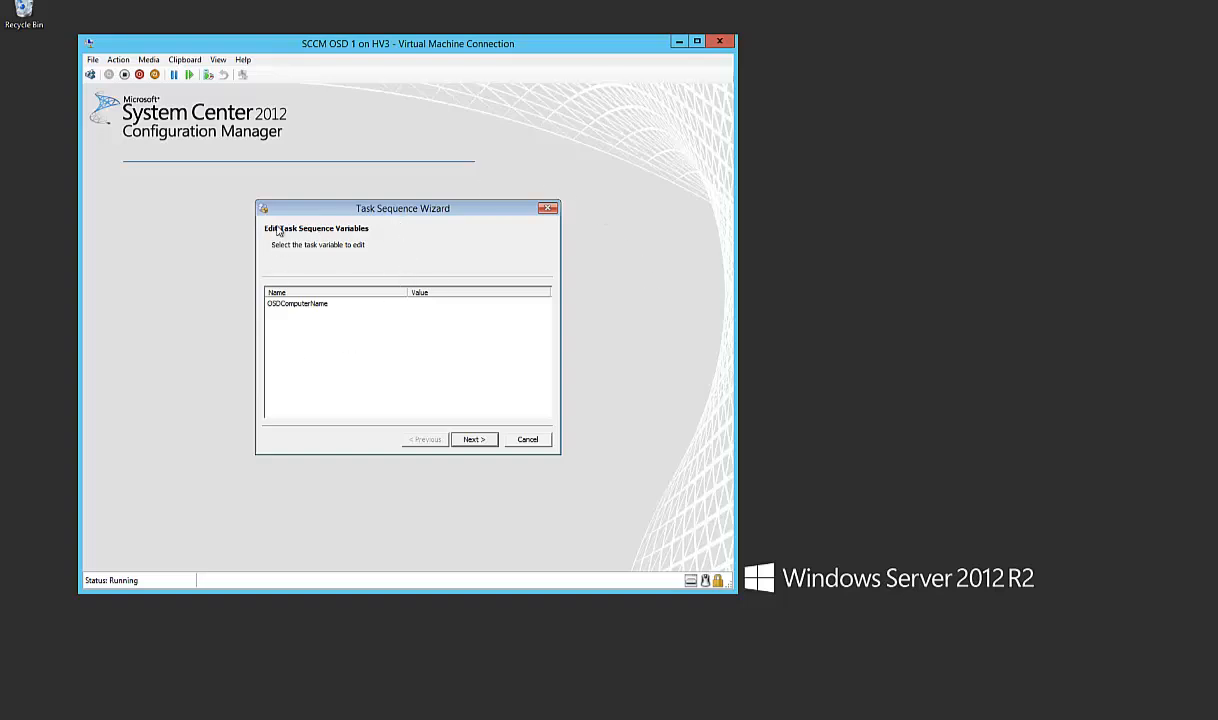
mouse_move(293, 313)
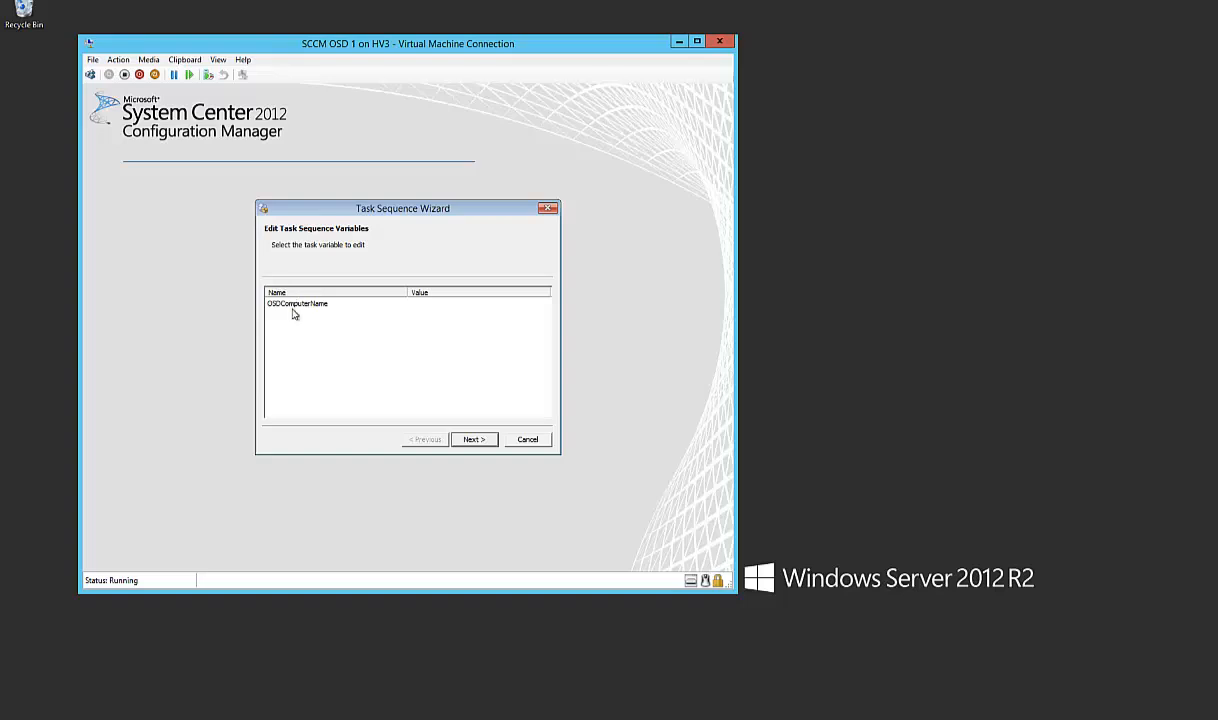
mouse_move(305, 294)
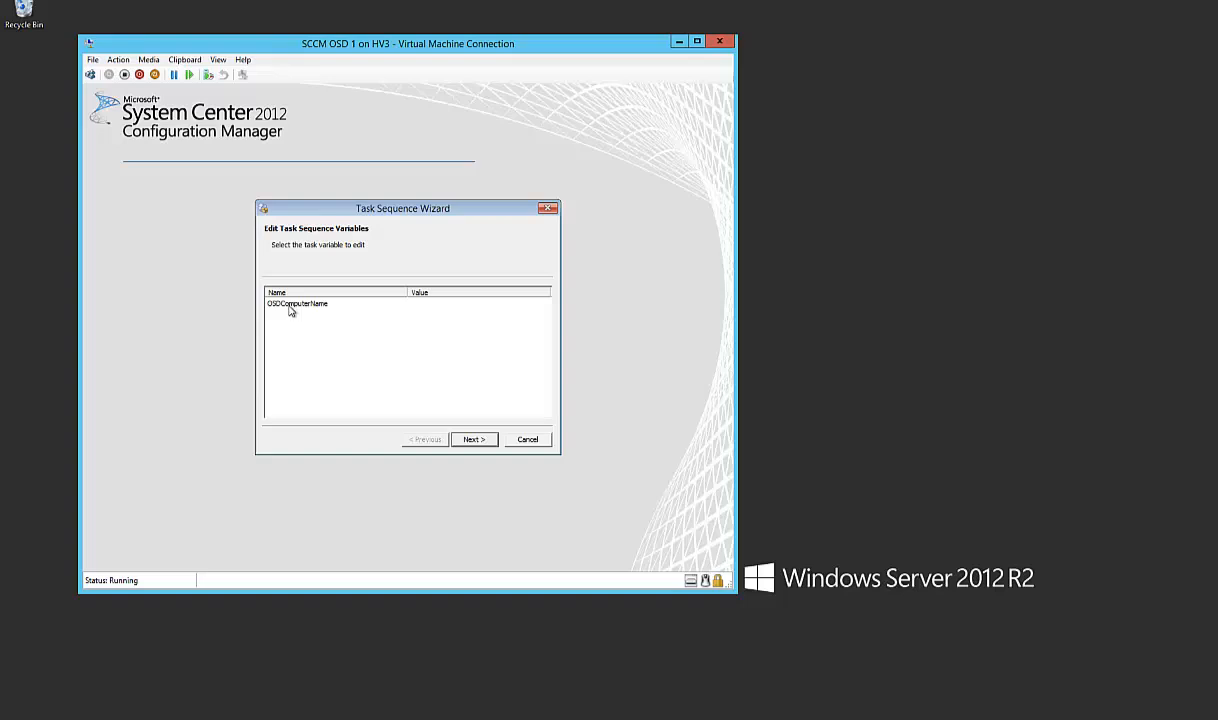
Step: Set the wizard's OSDComputerName value to Computer2014
double_click(296, 303)
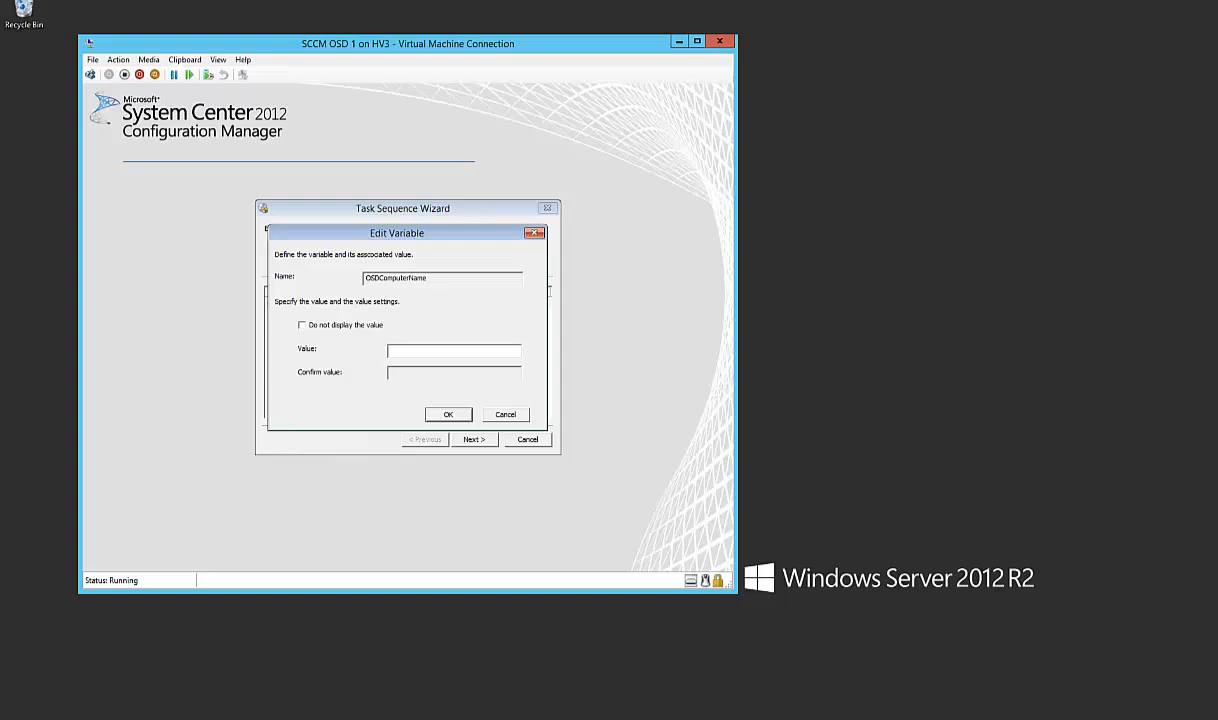
type("Computer")
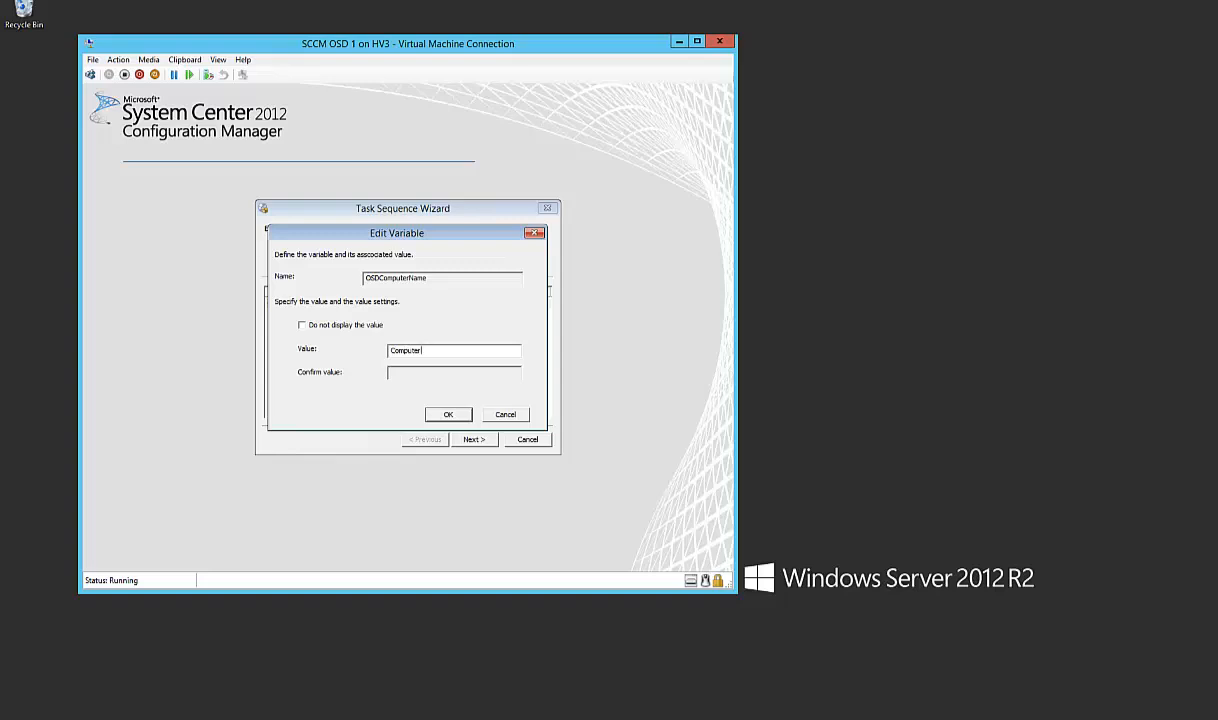
type("2014")
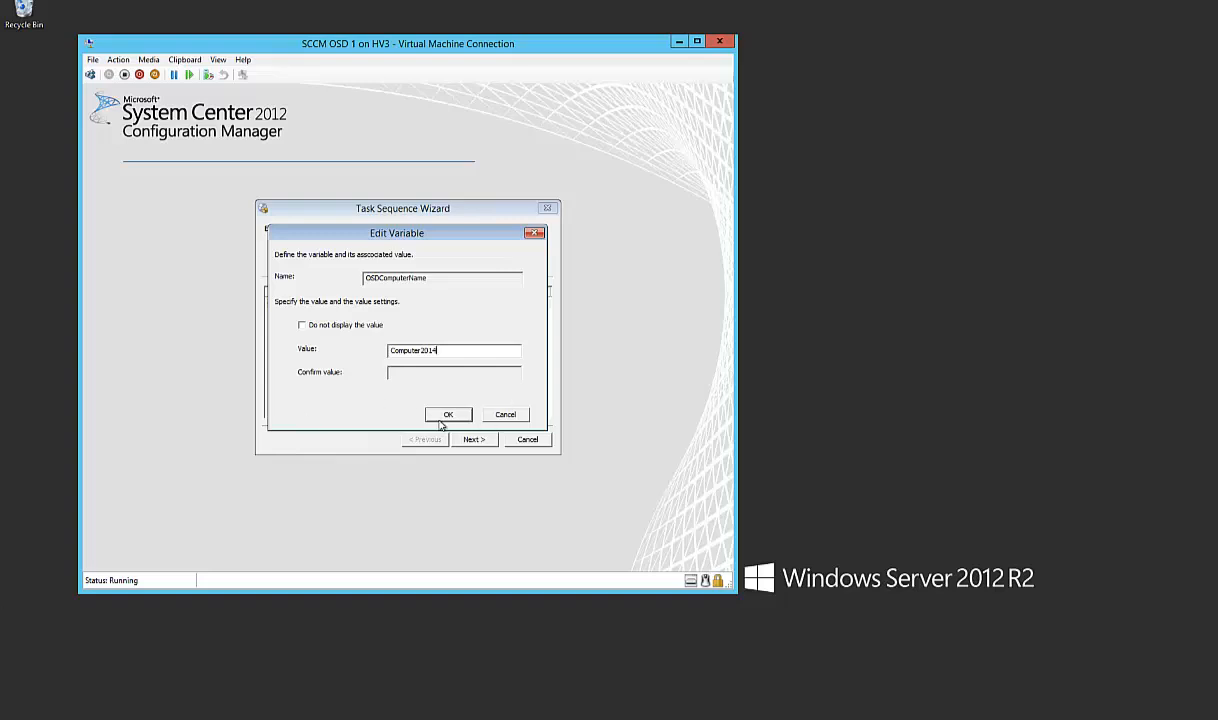
mouse_move(417, 452)
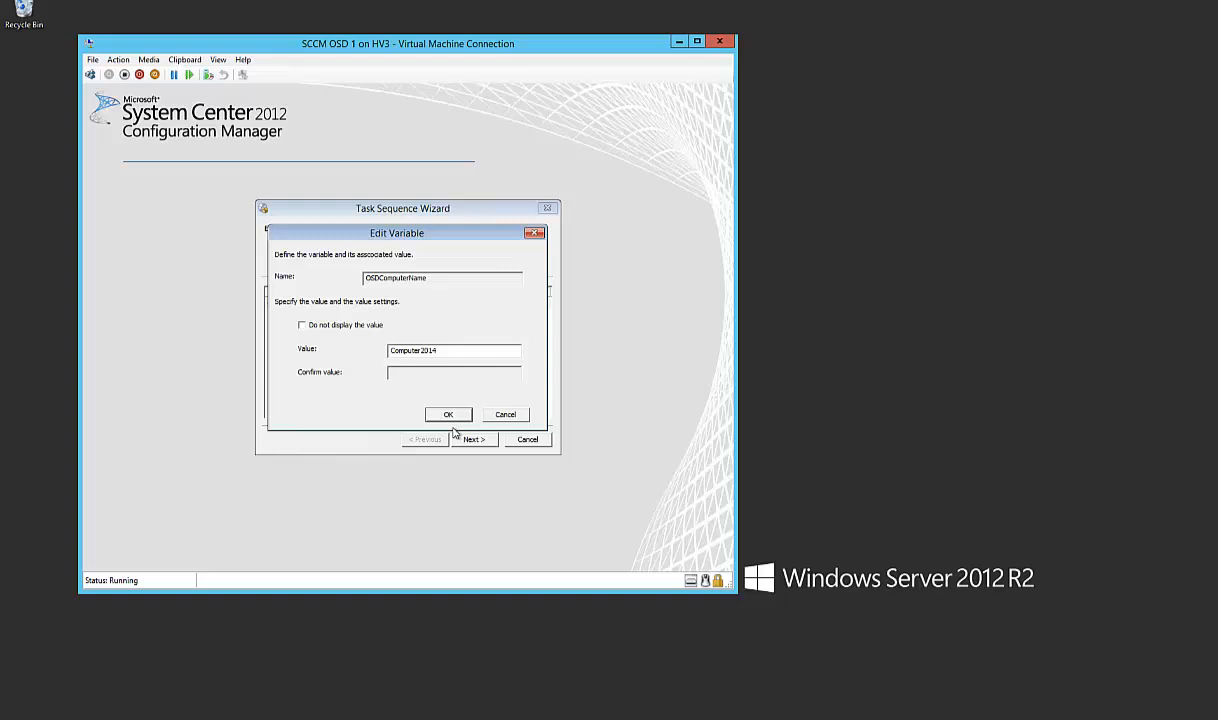
left_click(448, 414)
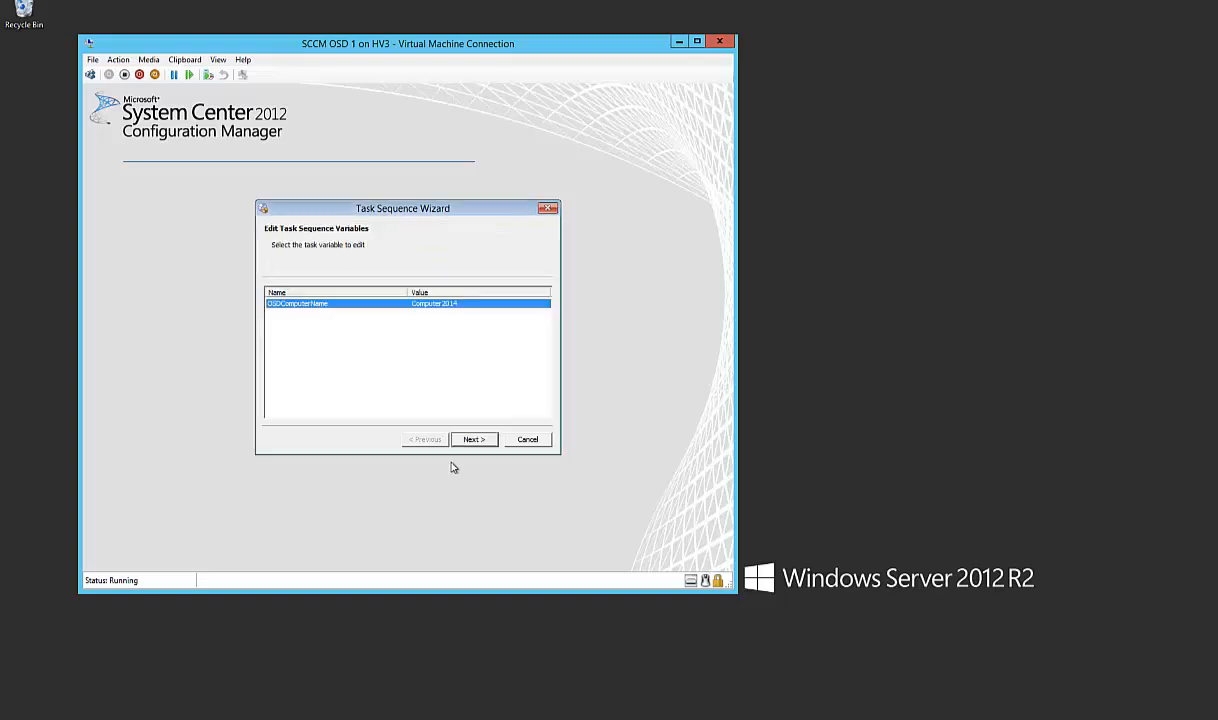
mouse_move(394, 351)
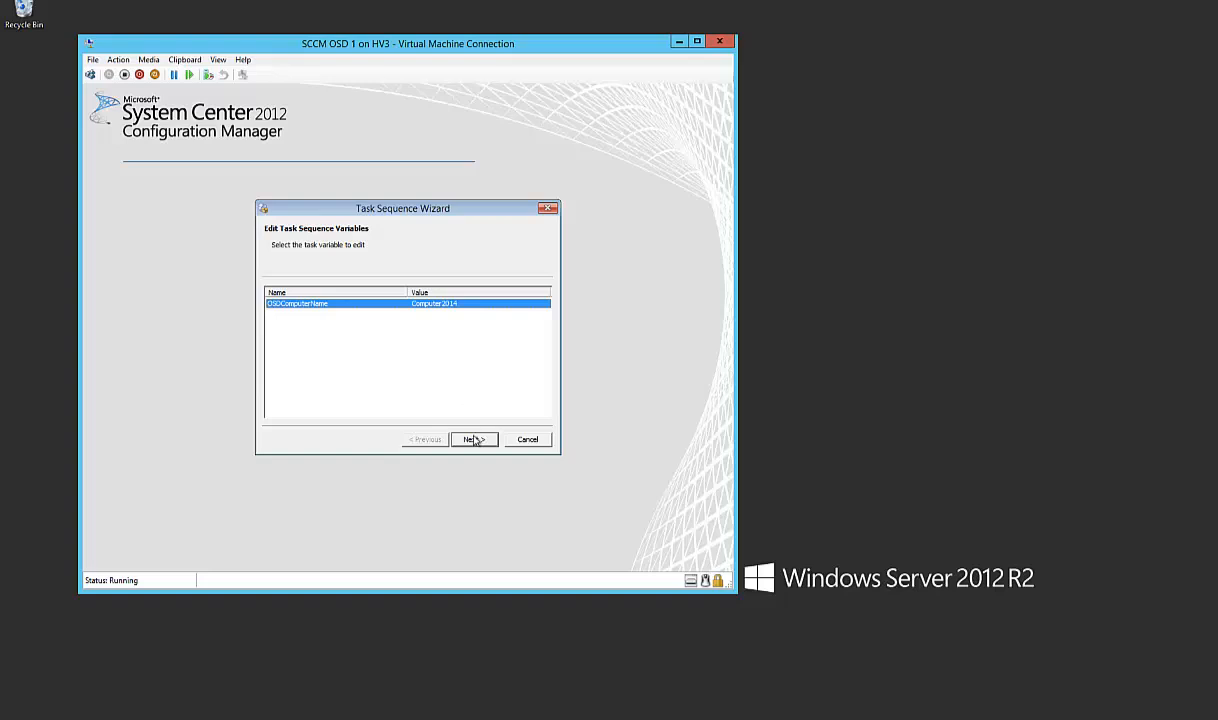
mouse_move(476, 420)
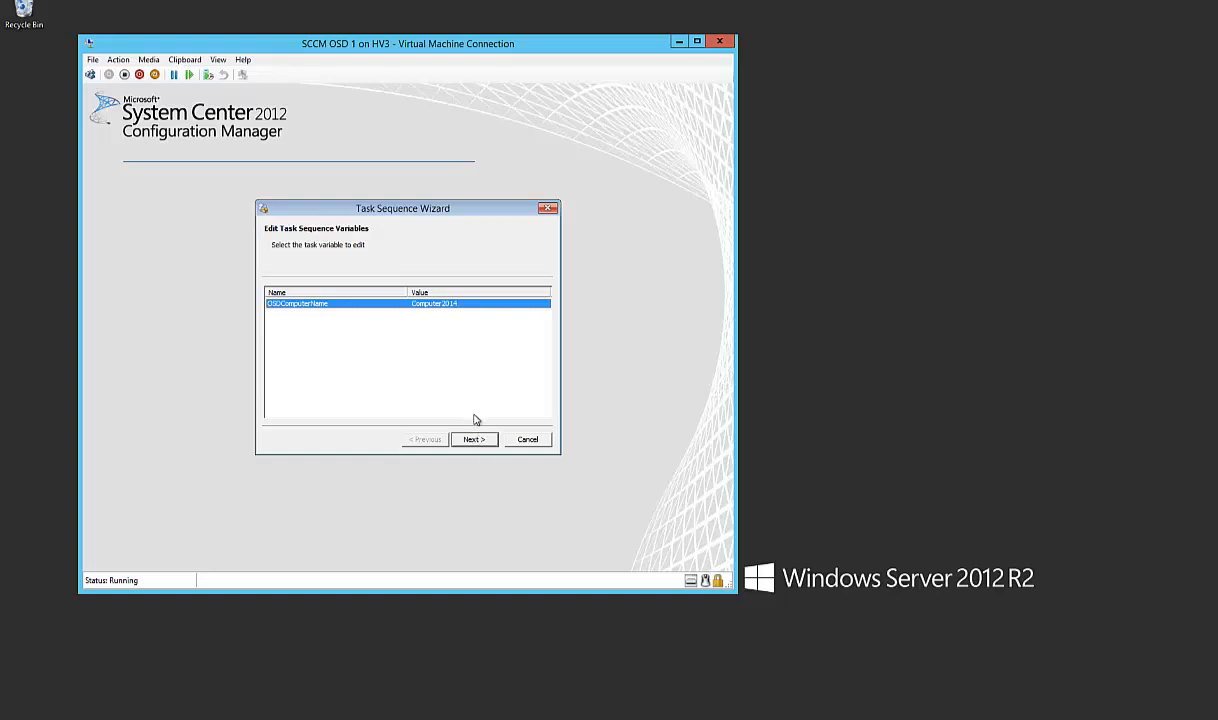